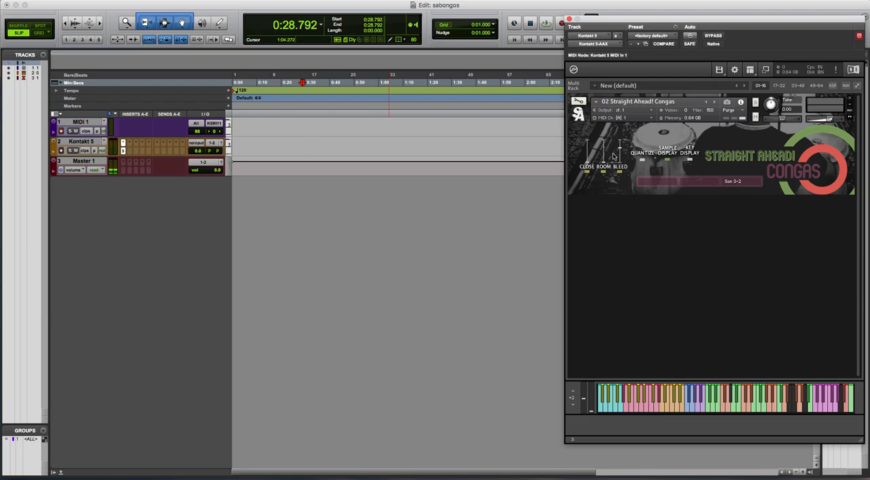
mouse_move(620, 144)
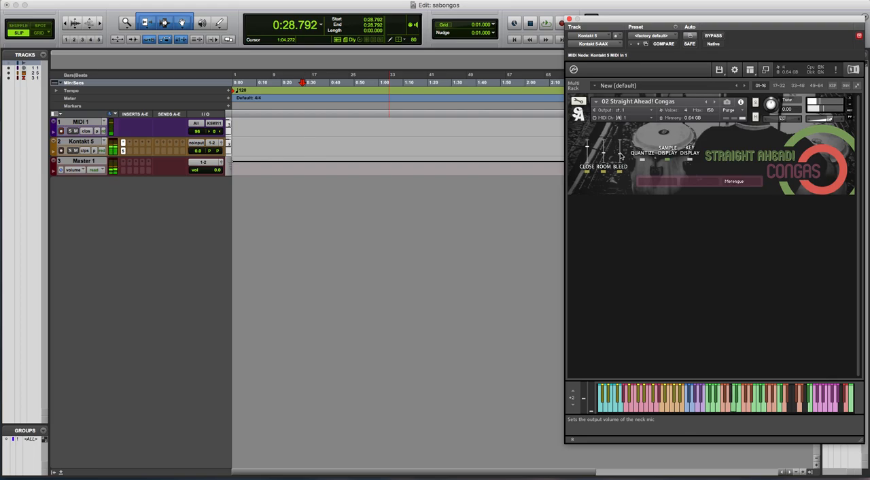
mouse_move(625, 180)
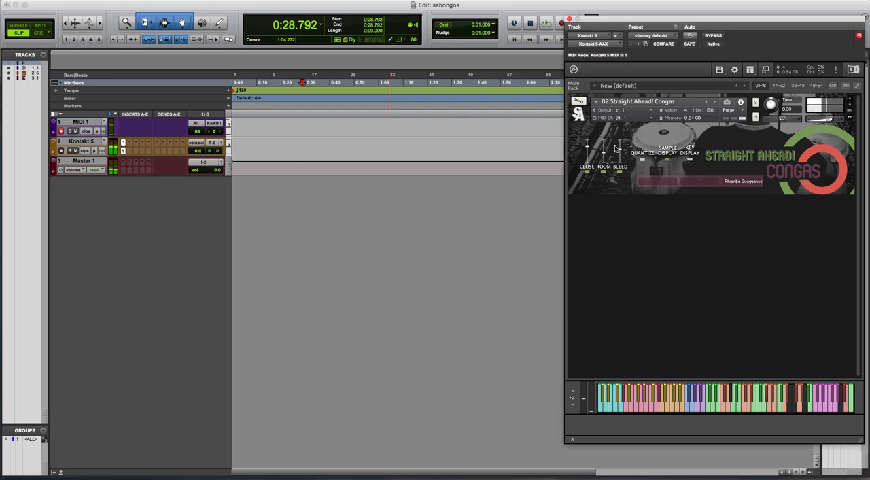
mouse_move(619, 152)
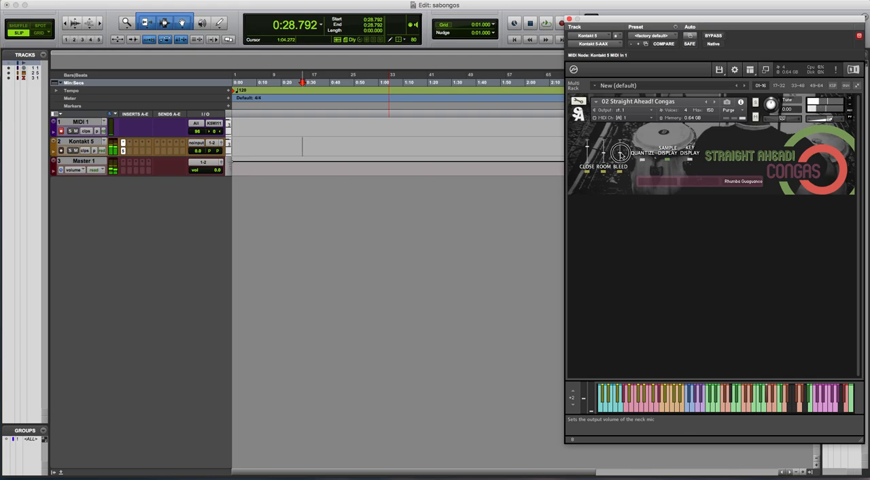
mouse_move(619, 182)
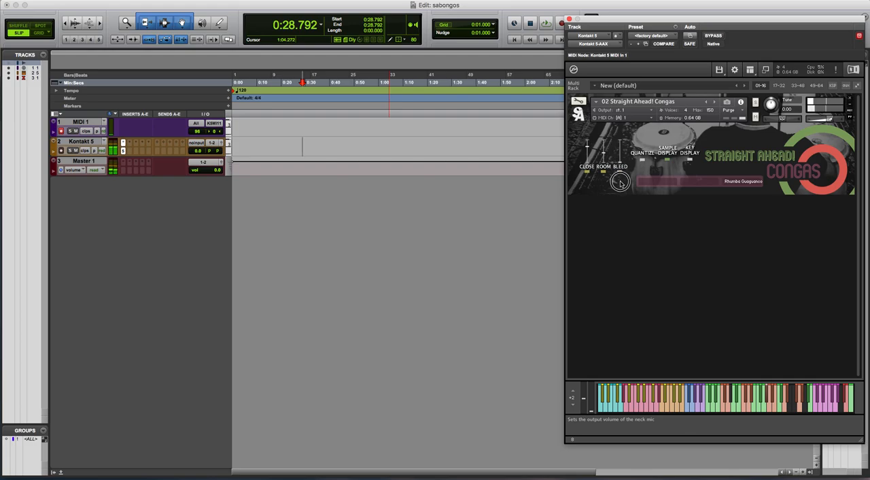